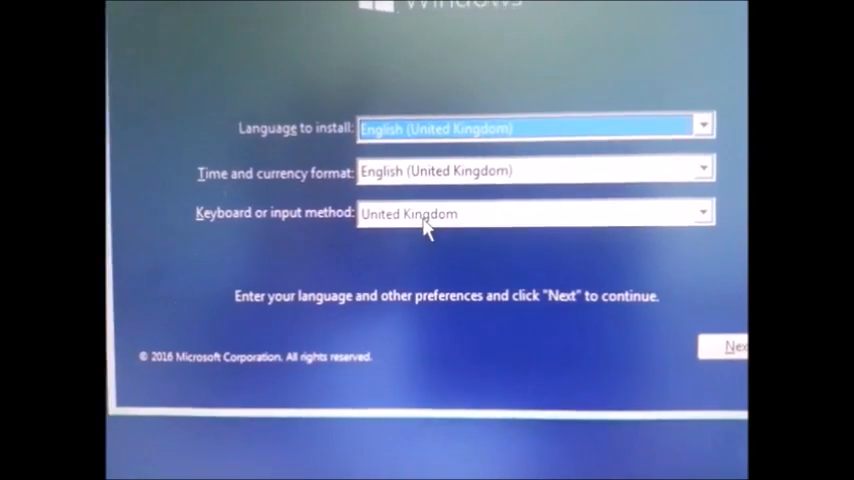
Choose the US keyboard layout, keeping English (United Kingdom) language and time format
click(700, 213)
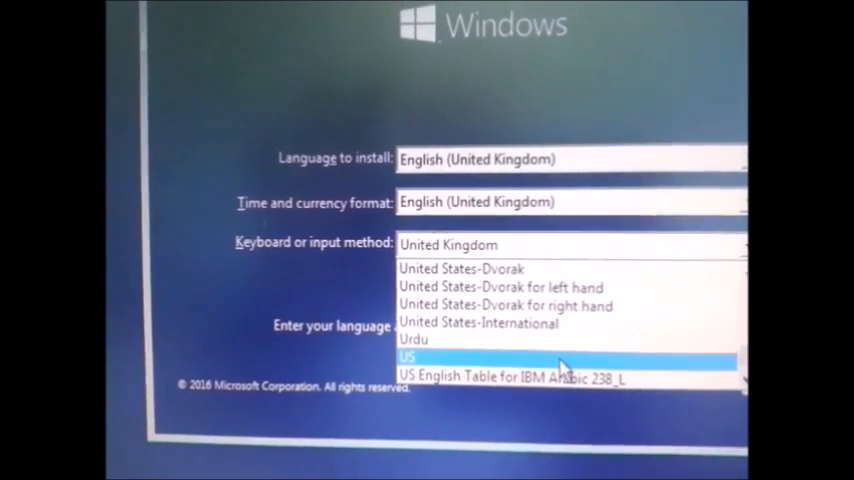
click(408, 356)
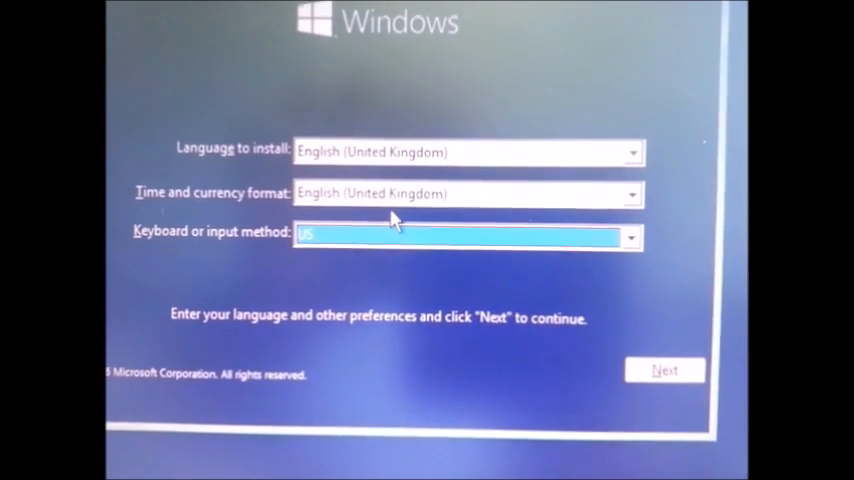
click(664, 370)
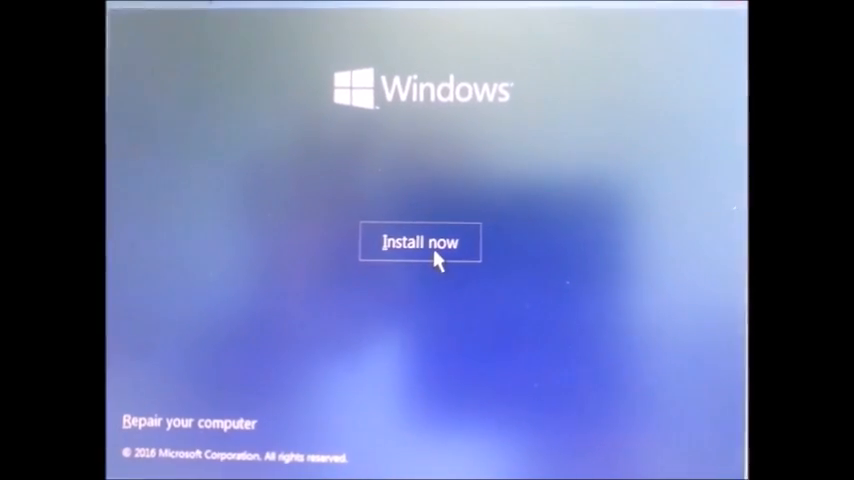
Start the Windows installation and skip activation without a product key
click(420, 242)
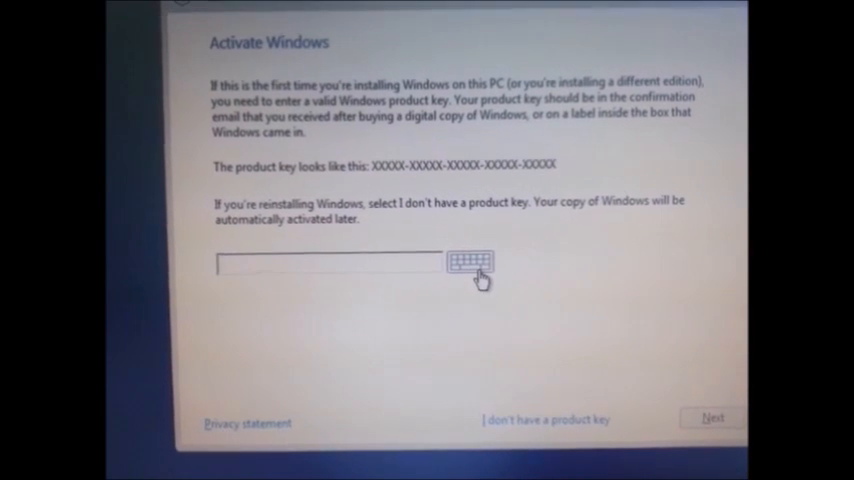
click(330, 263)
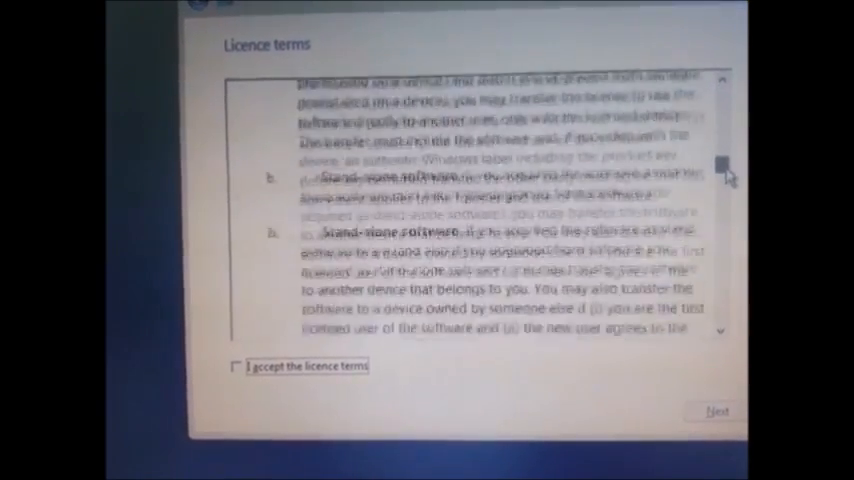
Scroll through the licence terms, accept them and continue
scroll(down, 3)
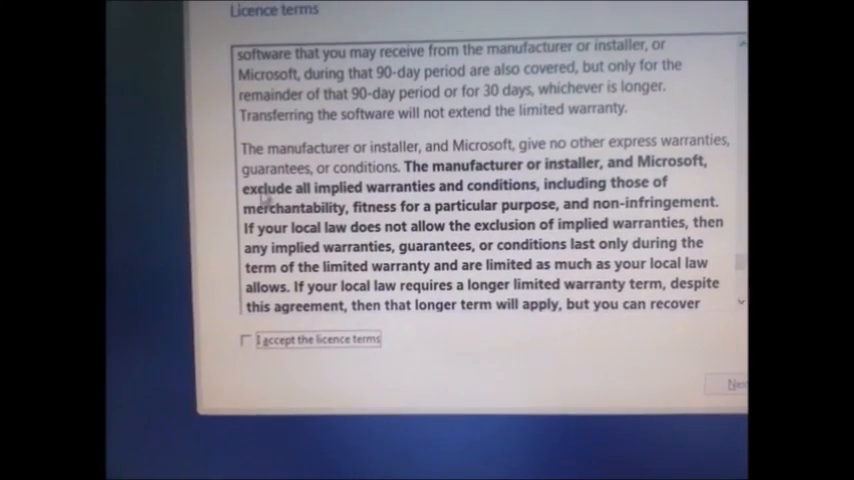
click(245, 340)
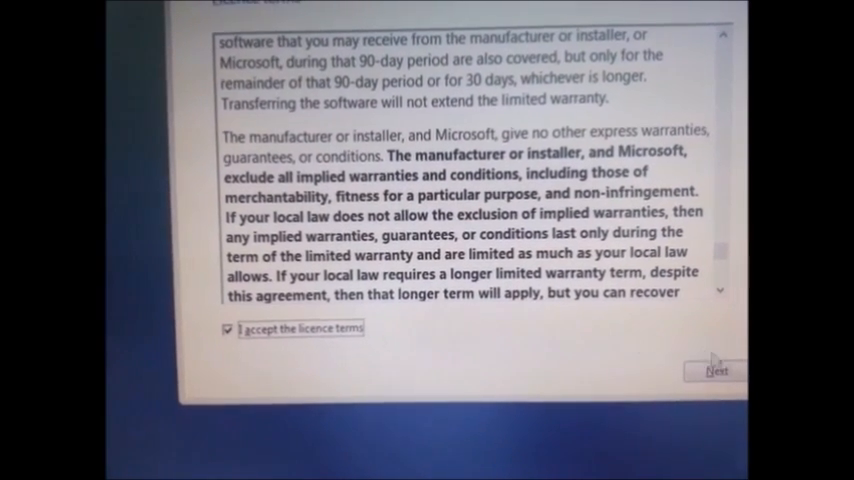
click(716, 369)
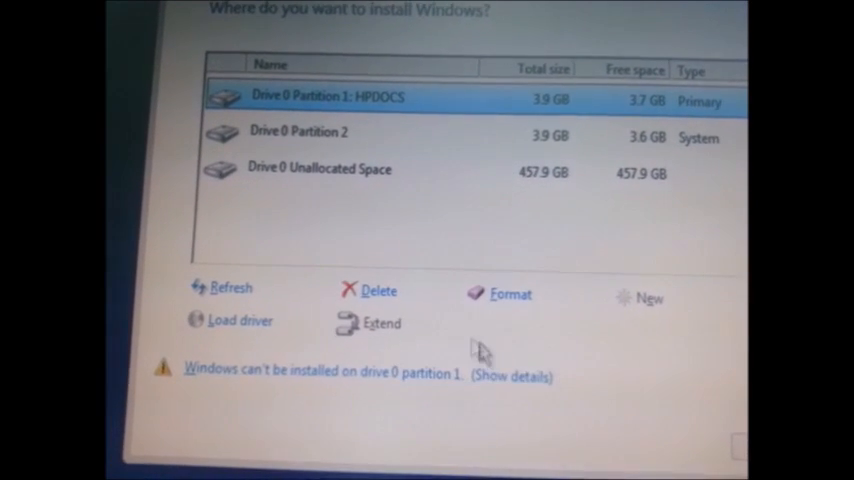
Delete the HPDOCS partition and the System partition on drive 0
click(378, 291)
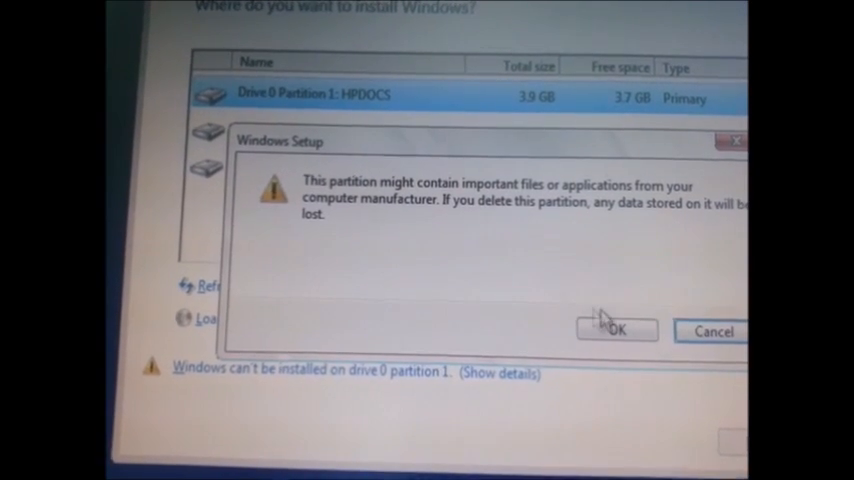
click(616, 330)
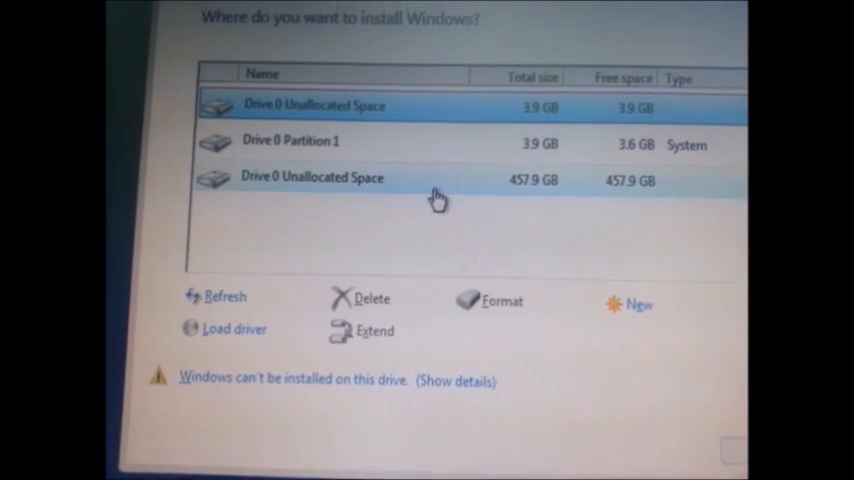
click(291, 141)
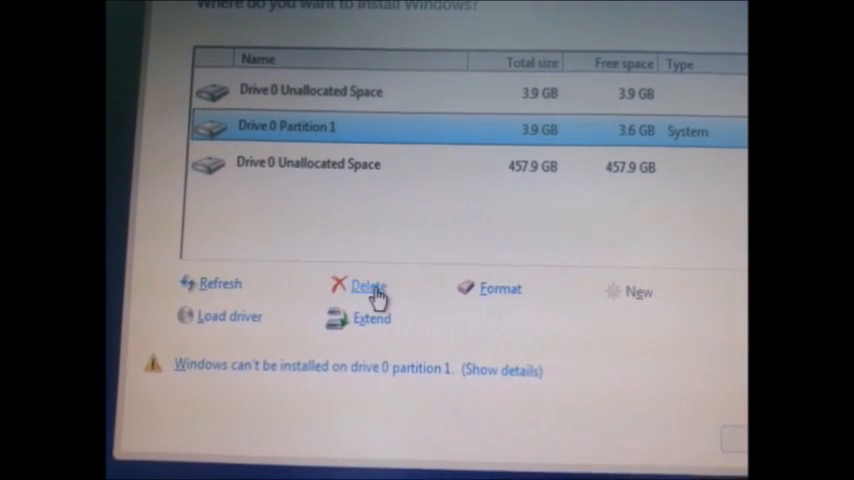
click(368, 286)
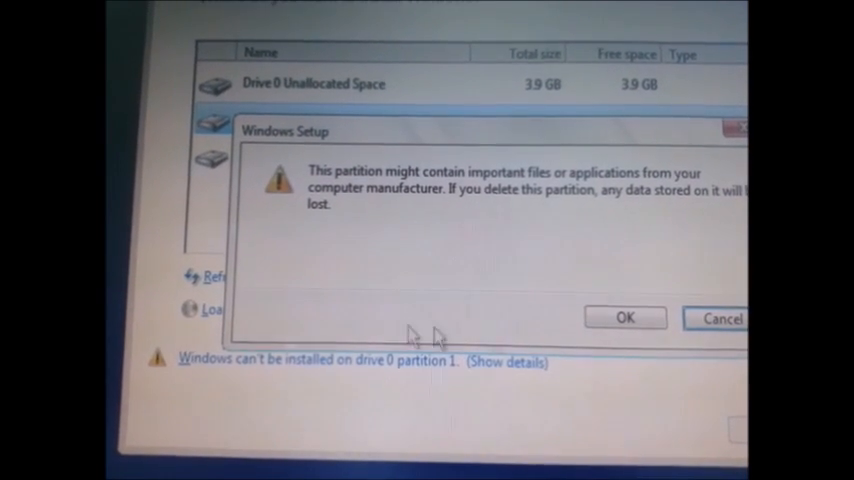
click(624, 317)
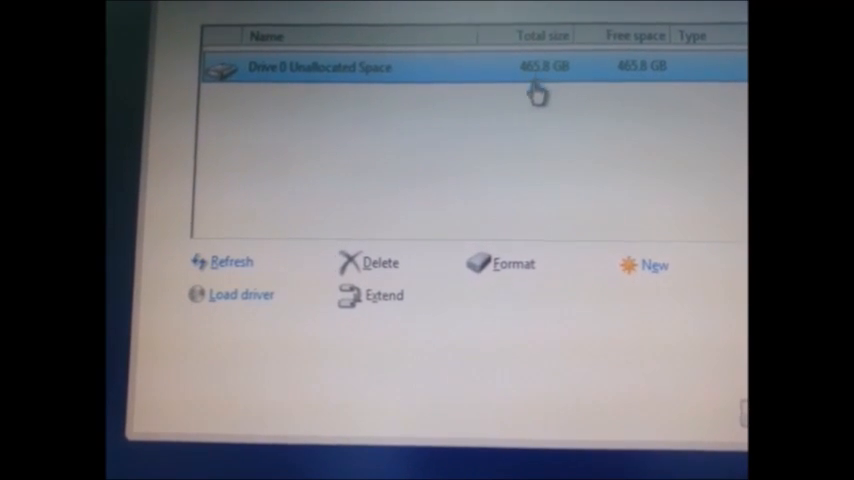
Create a new partition in the 465.8 GB unallocated space, allowing extra system partitions
click(654, 266)
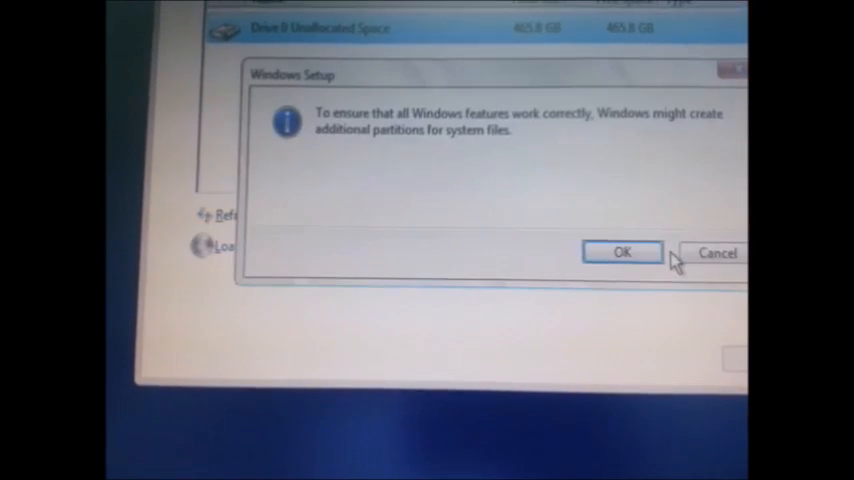
click(621, 252)
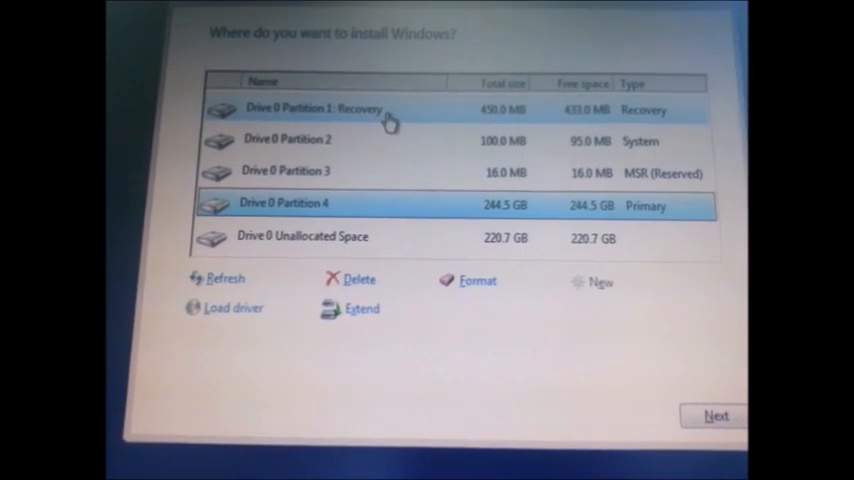
Check Partitions 1–3, then select the 244.5 GB primary Partition 4 as install target
click(313, 109)
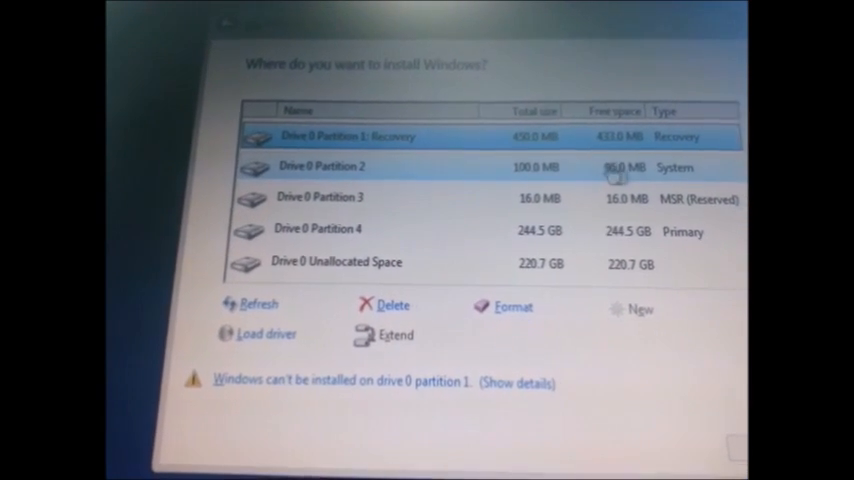
click(320, 168)
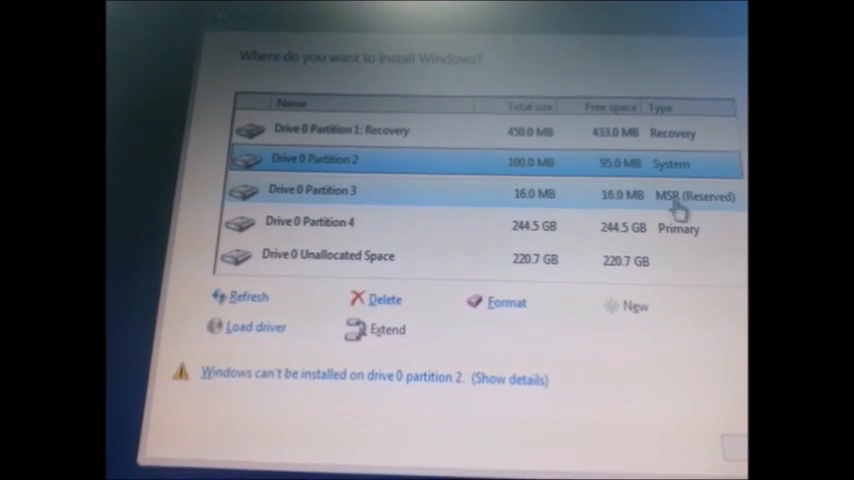
click(310, 191)
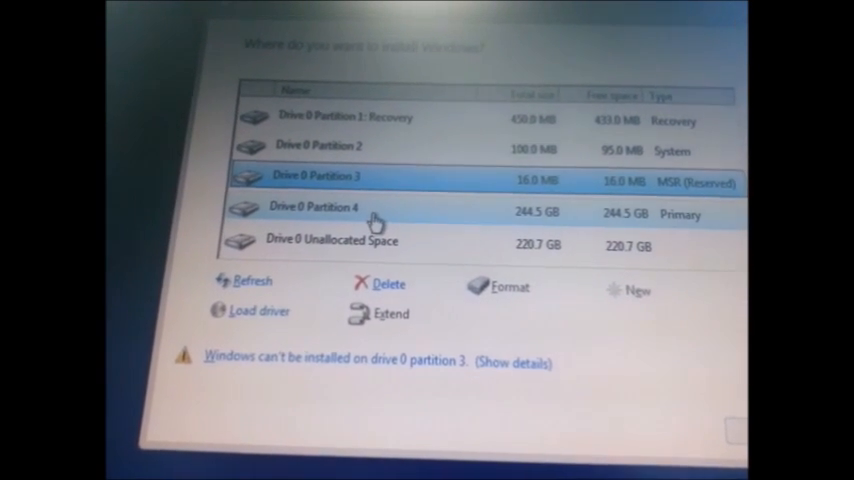
click(320, 207)
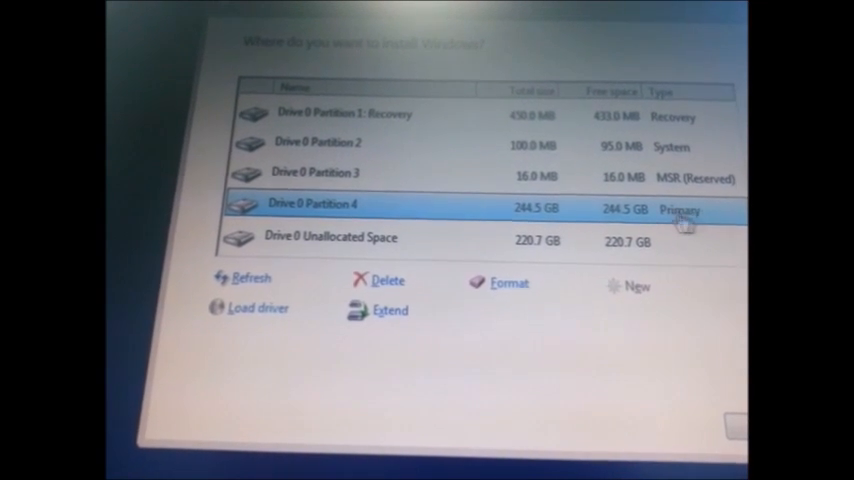
click(330, 238)
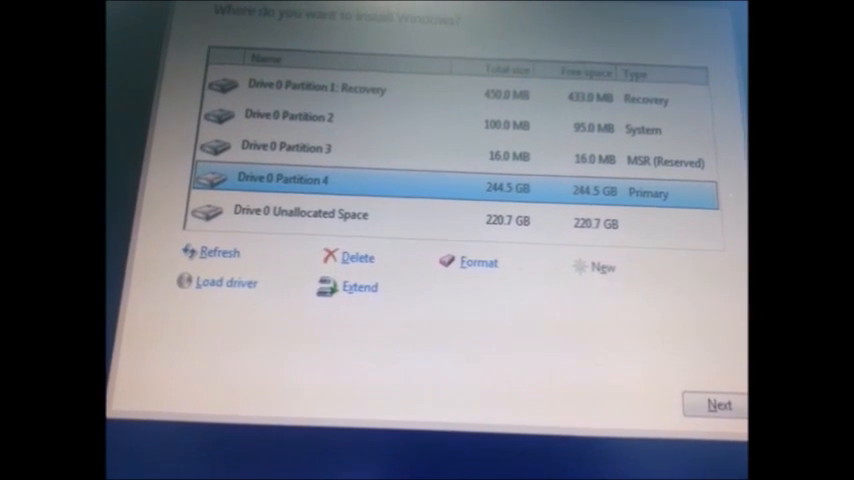
Install Windows on Partition 4 and accept the express settings
click(718, 404)
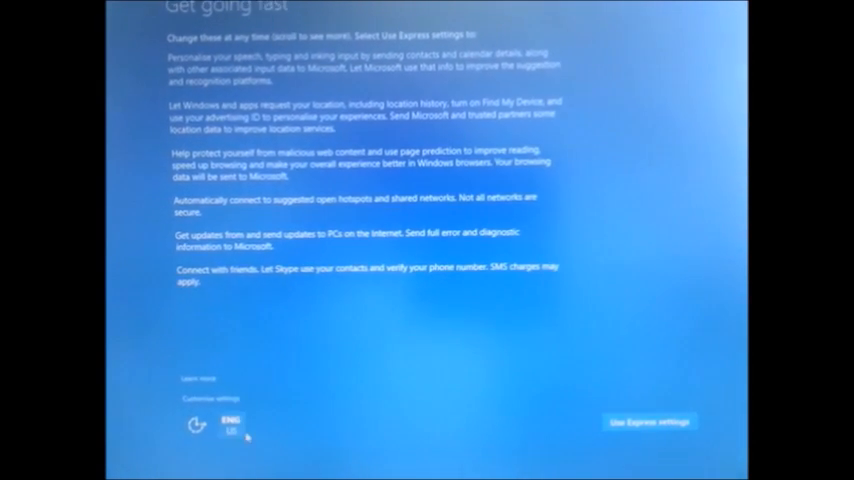
click(231, 422)
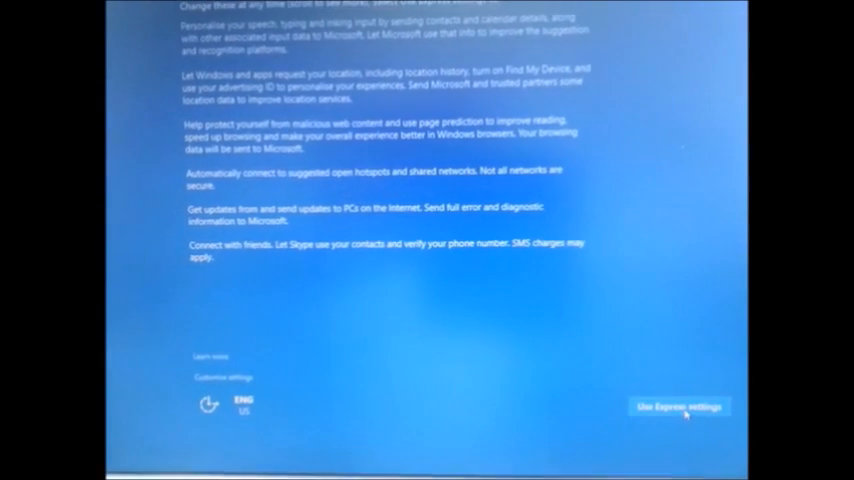
click(679, 406)
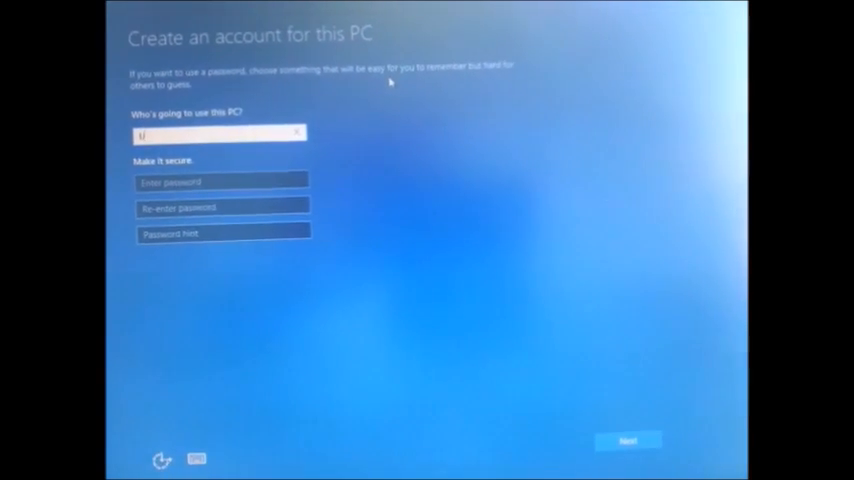
Create the local account 'User' with an empty password
text(ser)
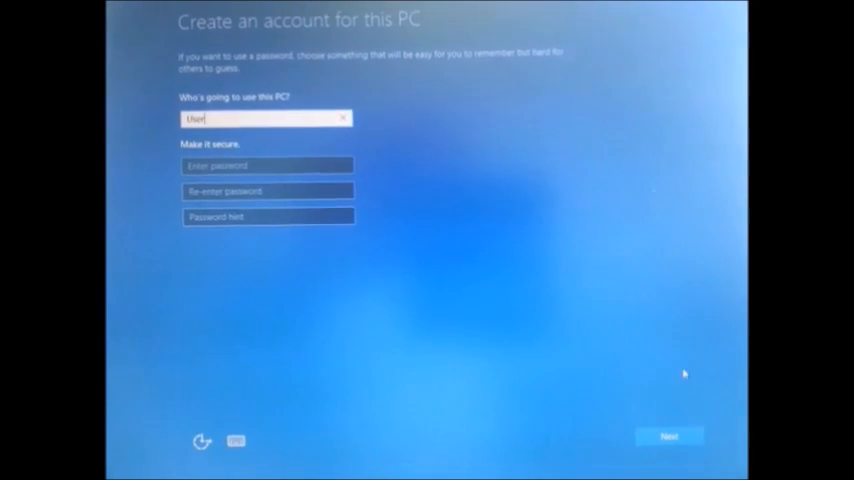
click(668, 435)
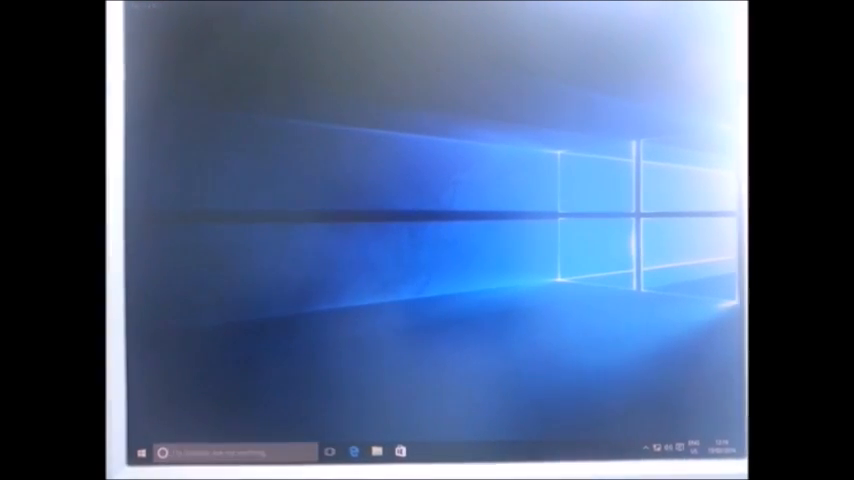
Browse the Start menu, close it, and open the Cortana search panel
click(142, 454)
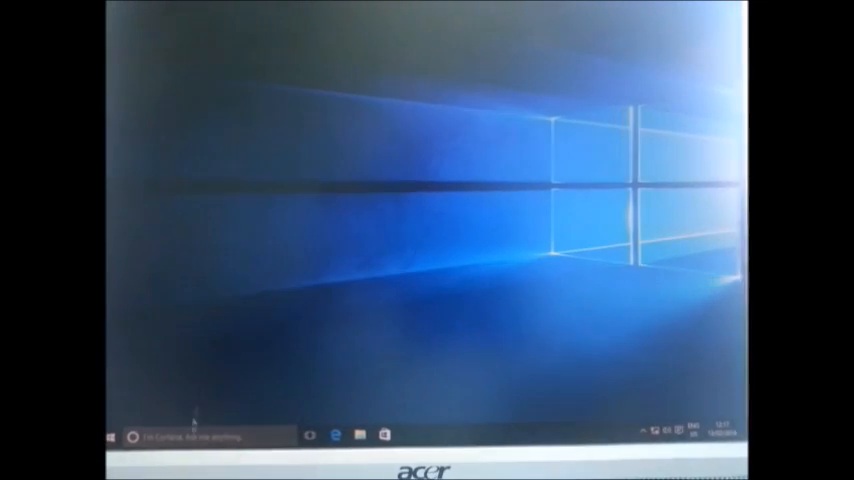
click(110, 435)
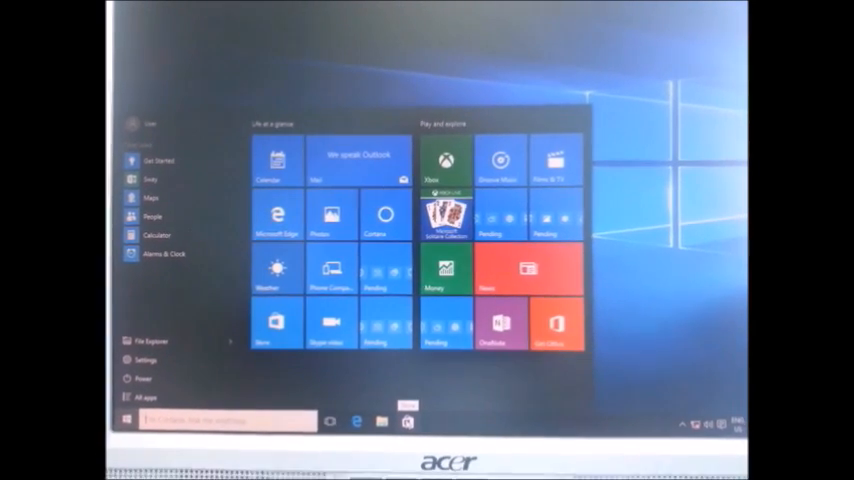
click(405, 424)
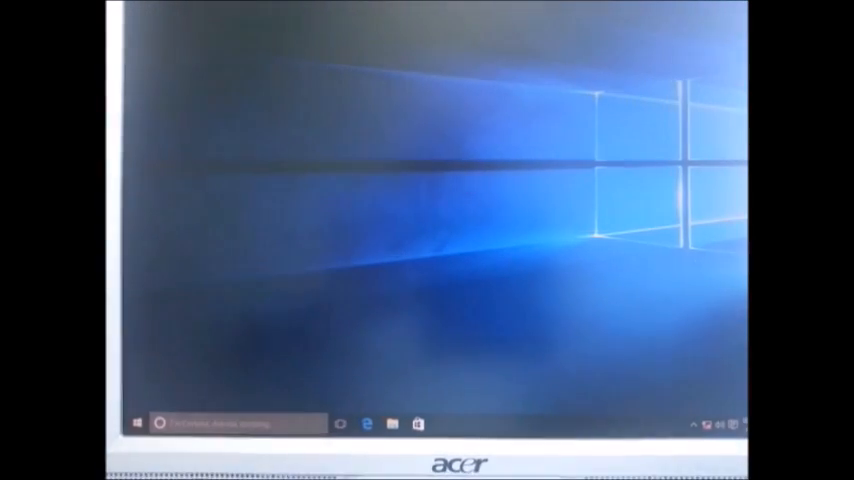
click(159, 423)
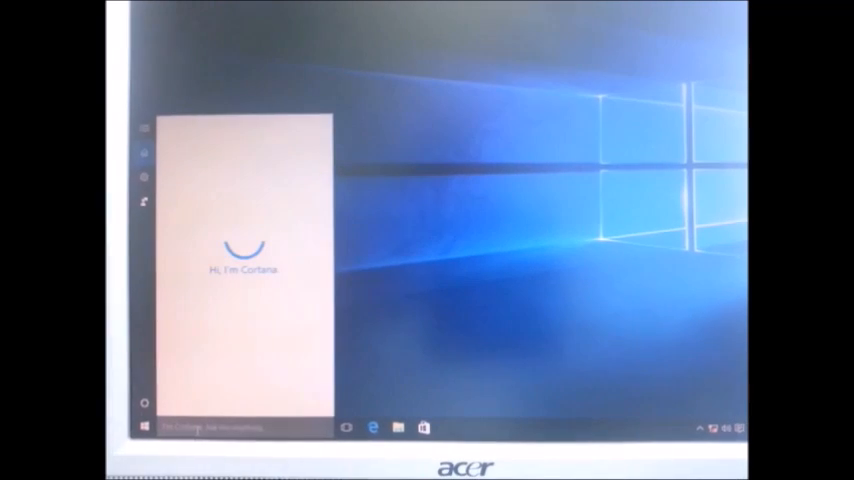